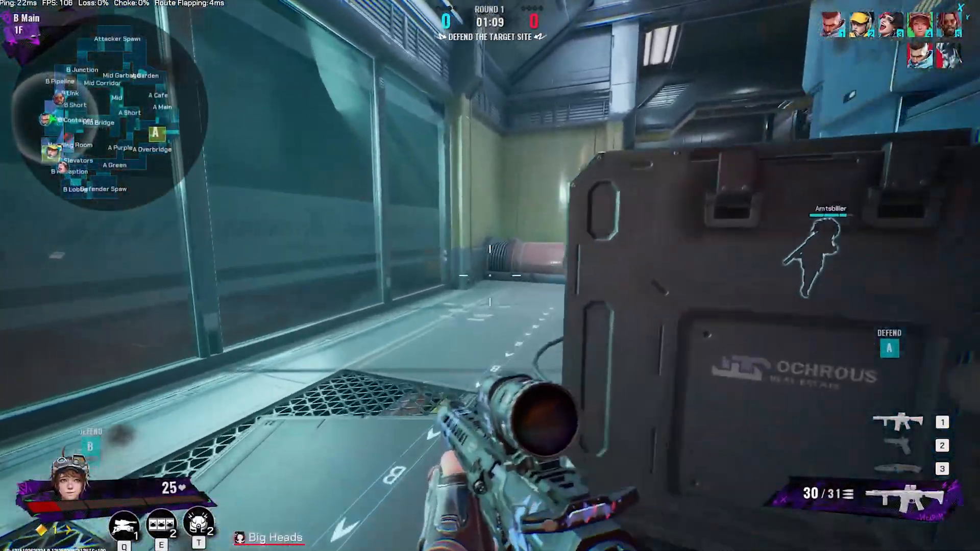
pyautogui.moveTo(490, 275)
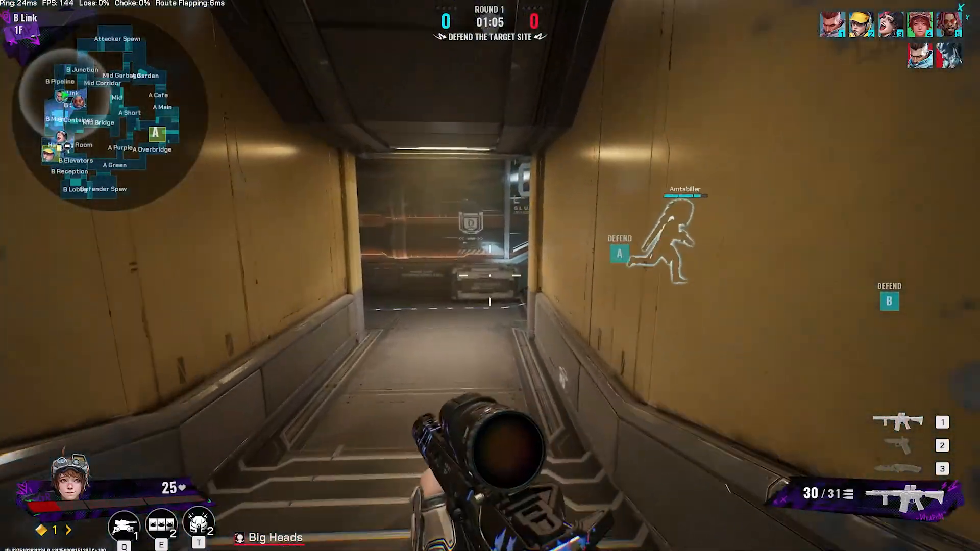
# - Relaunch Steam from its shortcut with administrator privileges
pyautogui.press('alt+tab')
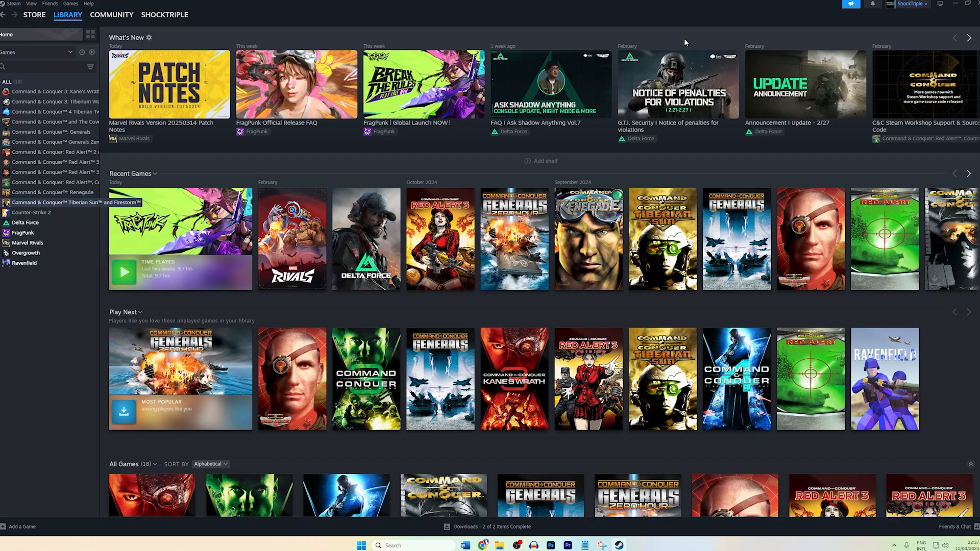
pyautogui.moveTo(560, 153)
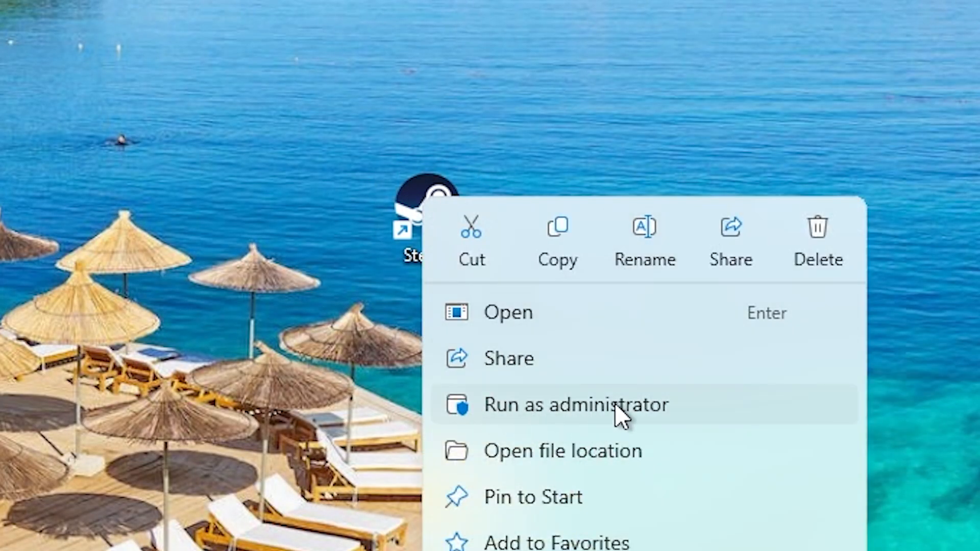
pyautogui.click(576, 404)
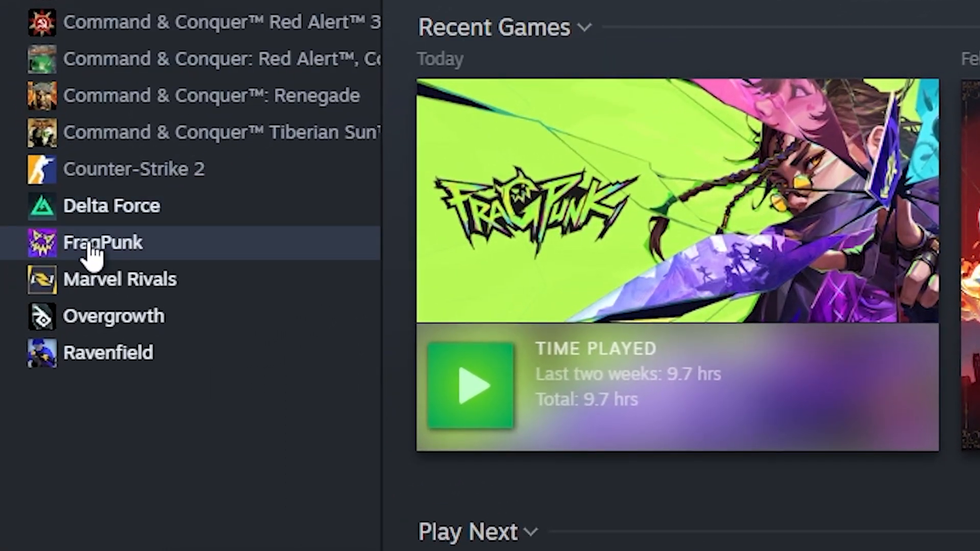
# - Start verifying FragPunk's game file integrity from its Properties, then close the window
pyautogui.rightClick(102, 242)
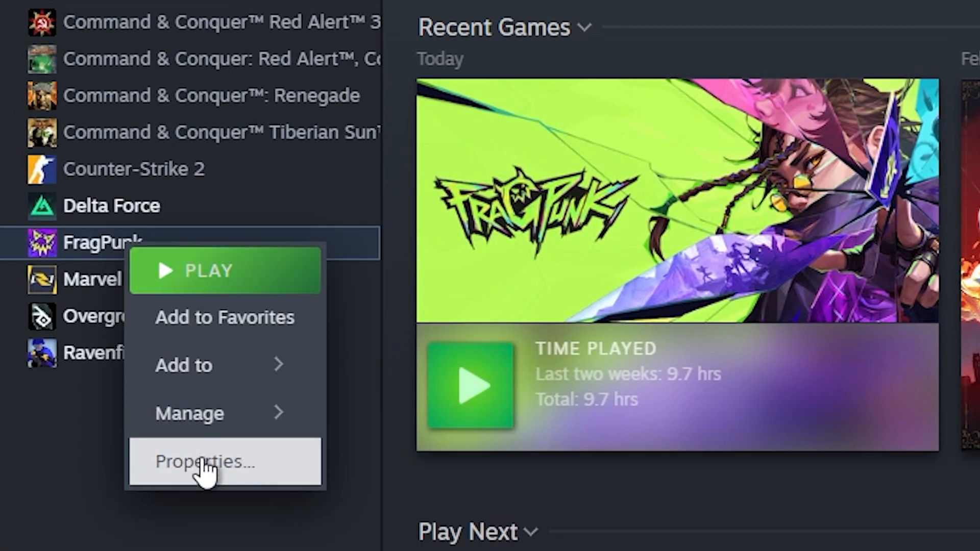
pyautogui.click(201, 461)
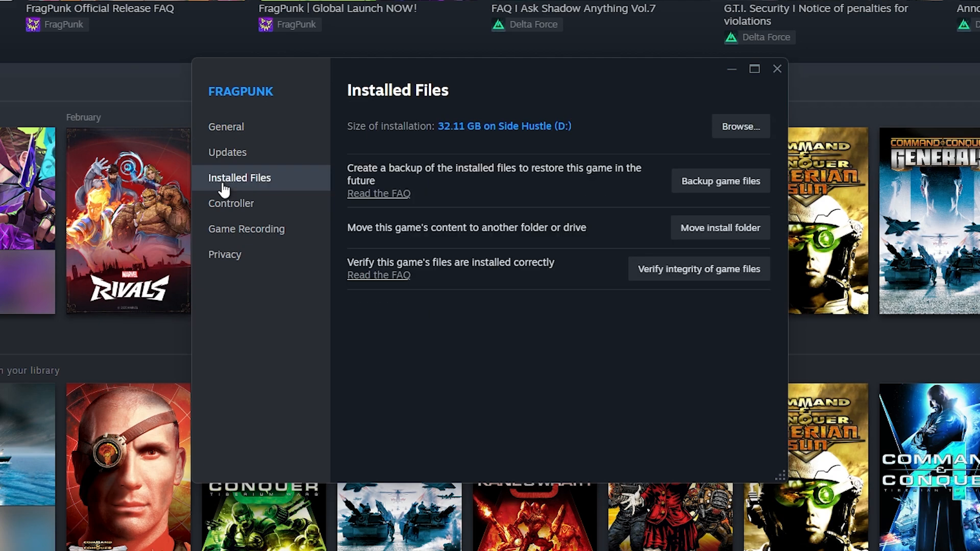
pyautogui.moveTo(429, 270)
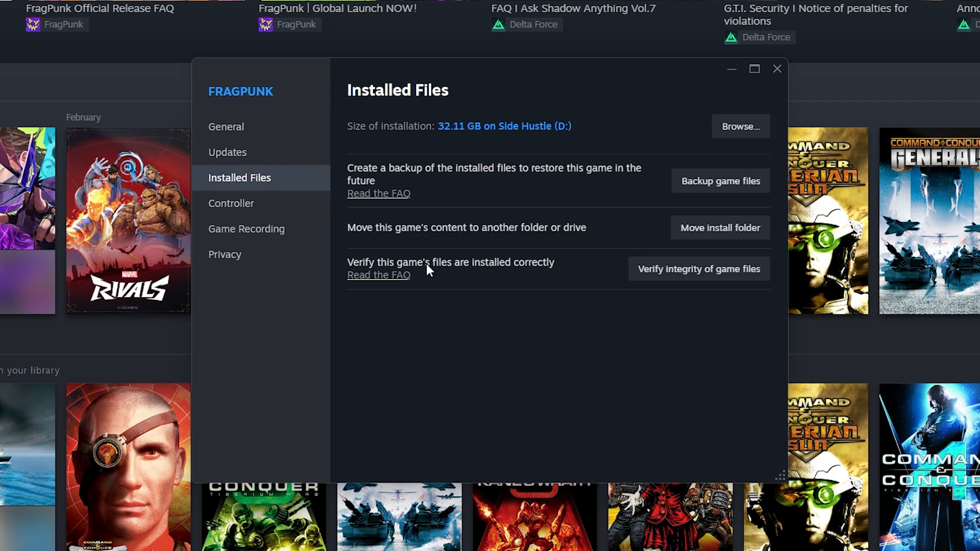
pyautogui.moveTo(598, 268)
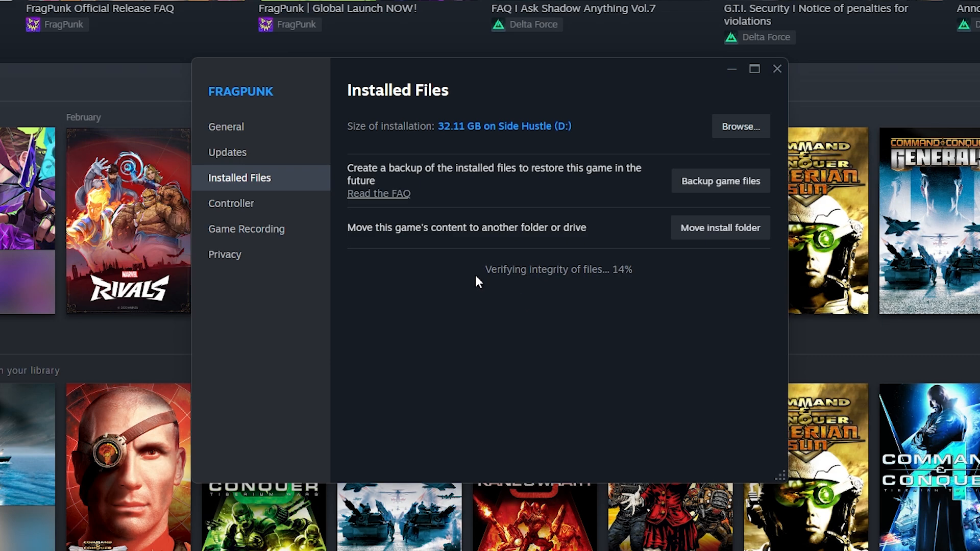
pyautogui.moveTo(543, 309)
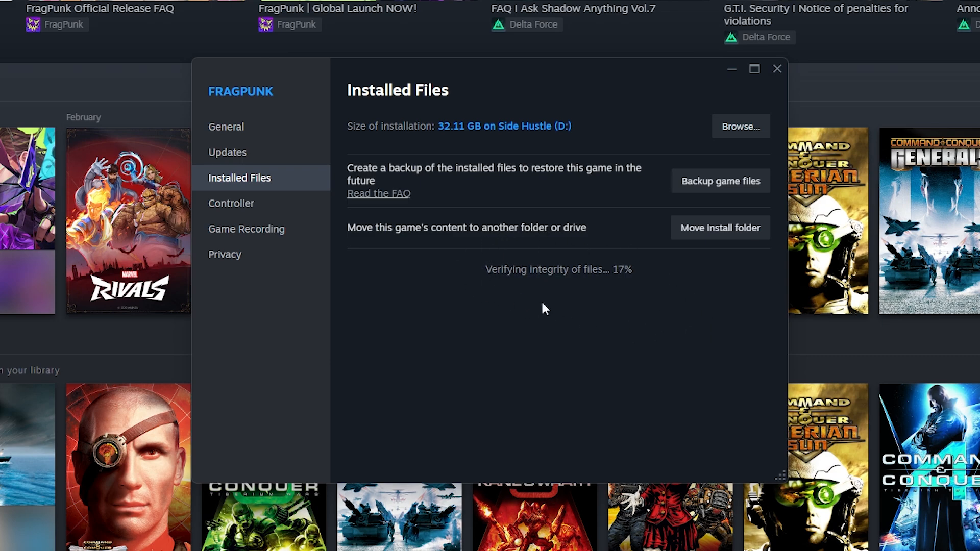
pyautogui.moveTo(487, 253)
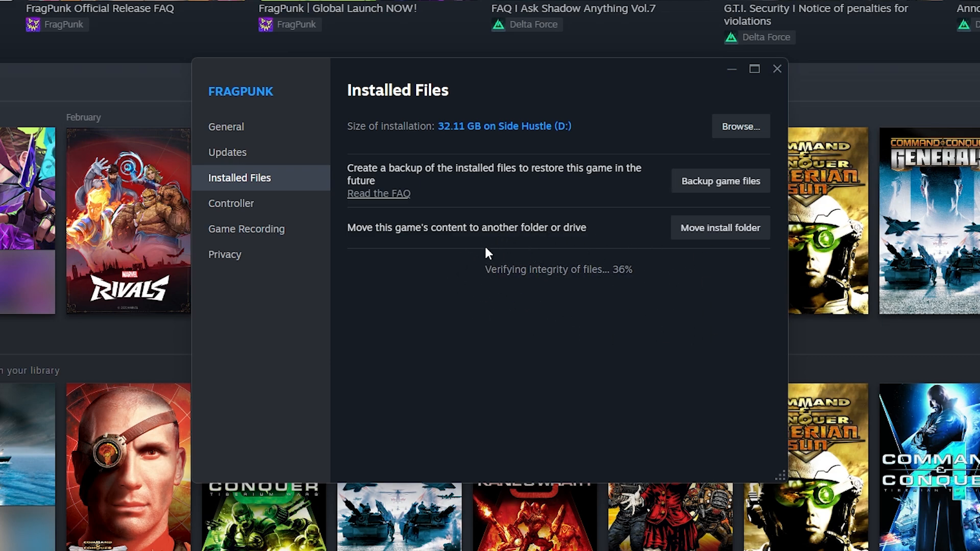
pyautogui.moveTo(742, 159)
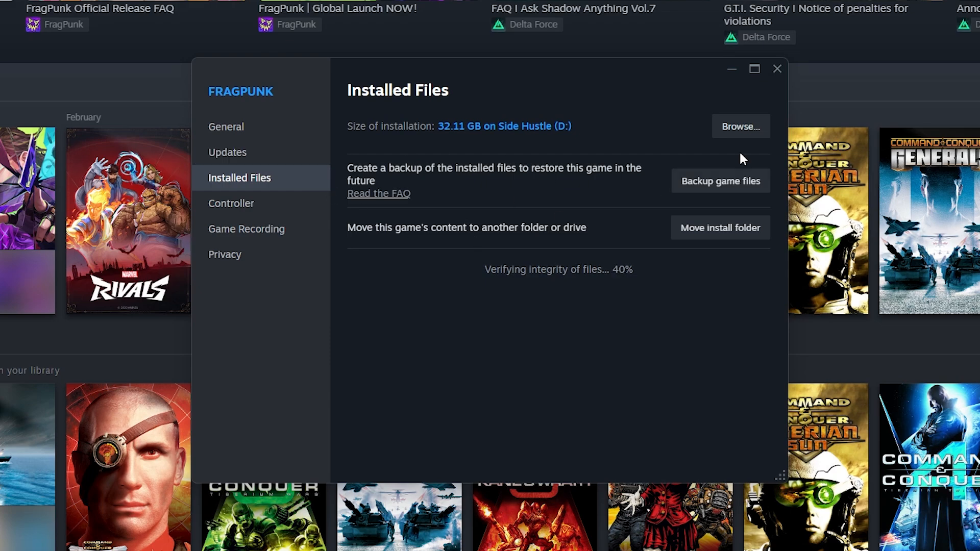
pyautogui.click(777, 69)
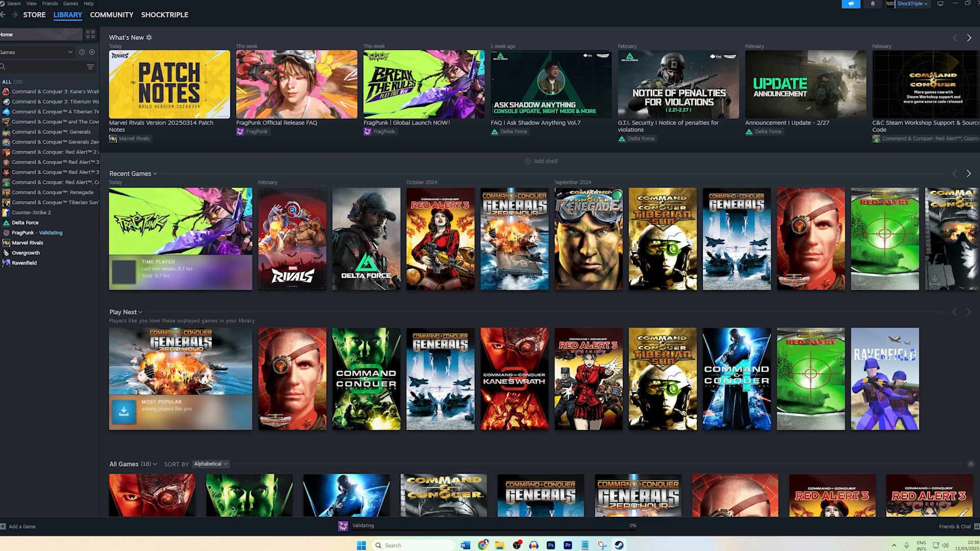
pyautogui.moveTo(955, 419)
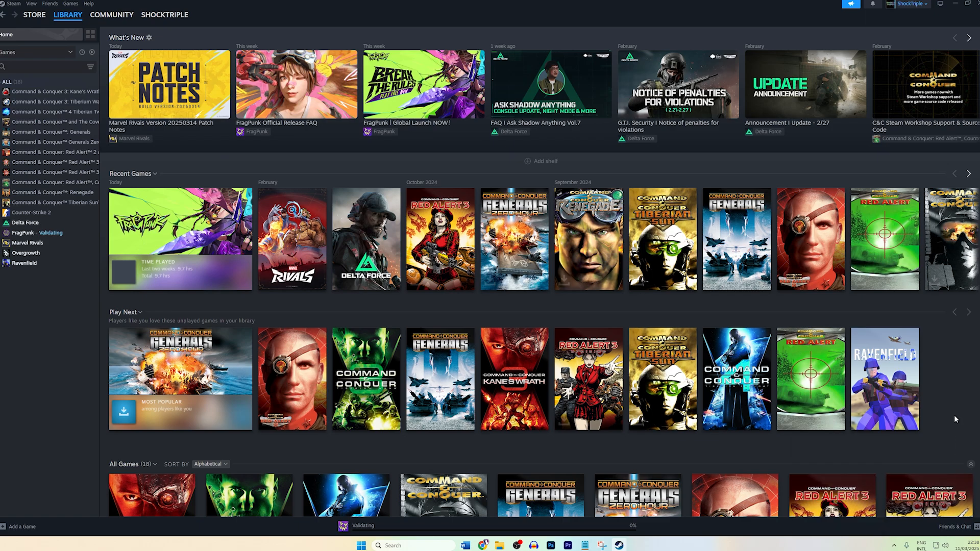
pyautogui.moveTo(779, 306)
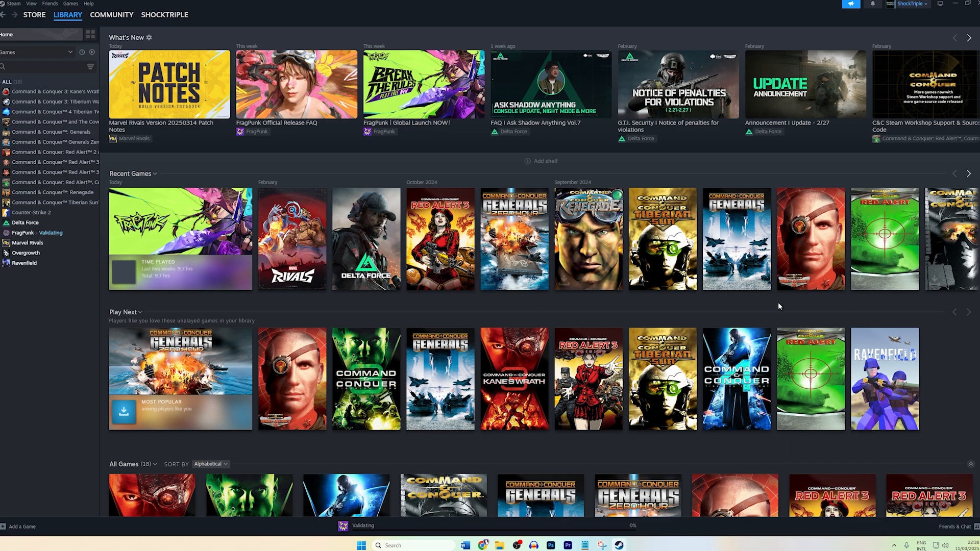
pyautogui.moveTo(954, 294)
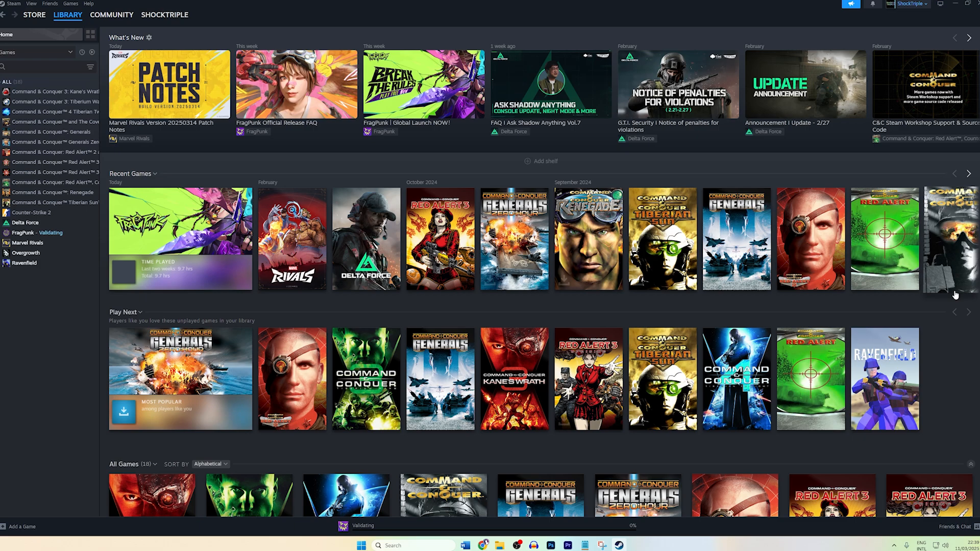
pyautogui.moveTo(961, 334)
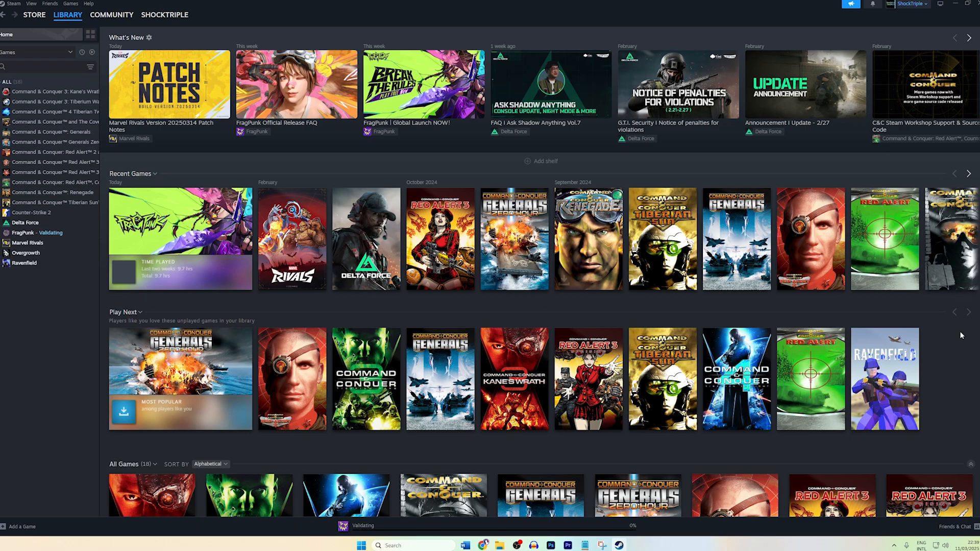
pyautogui.moveTo(951, 463)
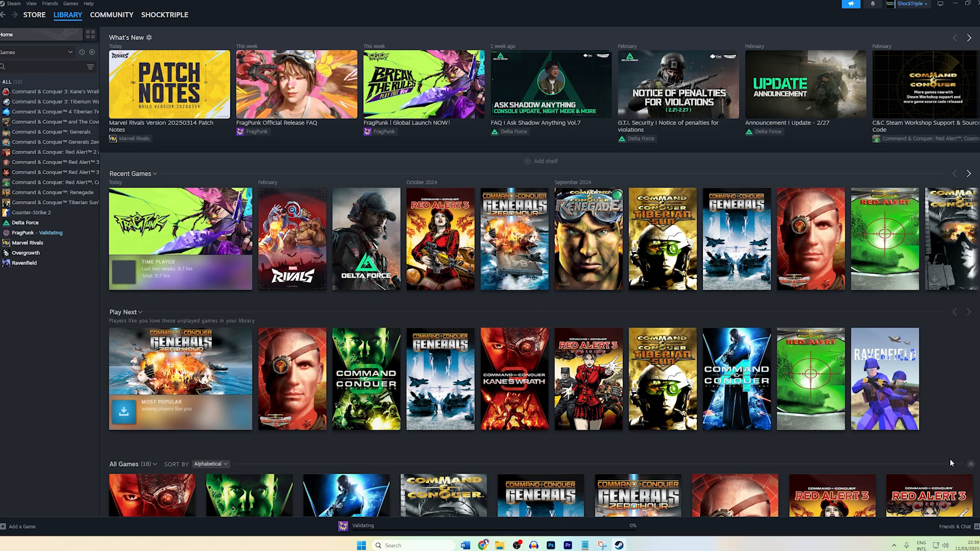
pyautogui.moveTo(804, 462)
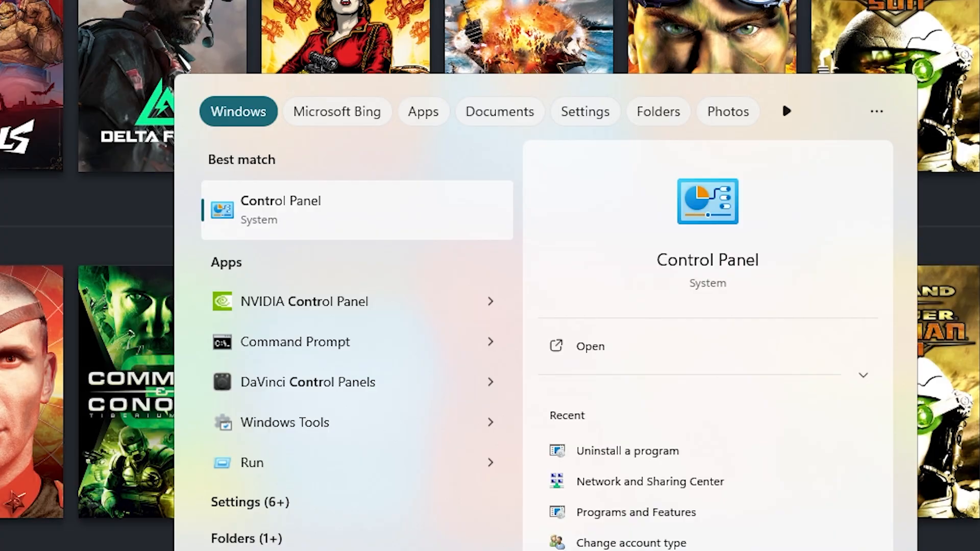
pyautogui.moveTo(322, 404)
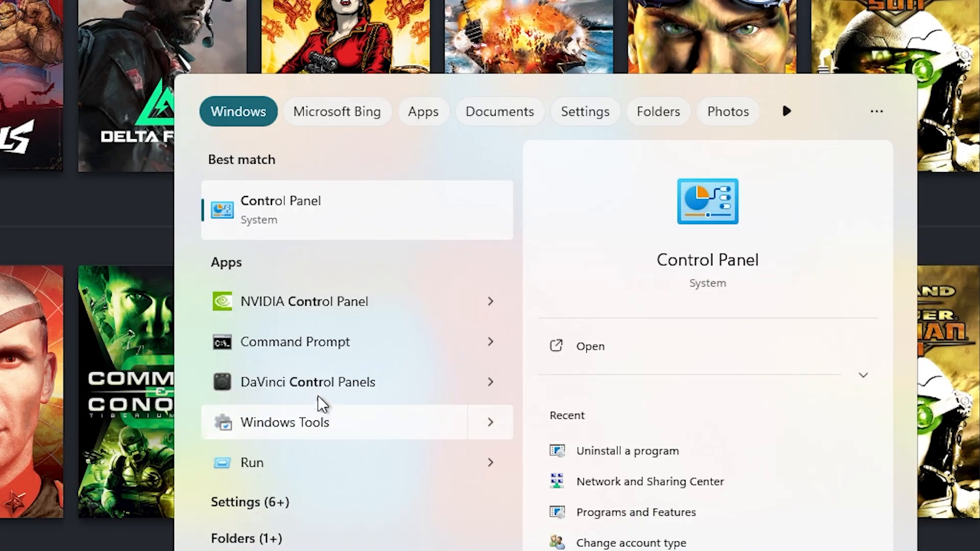
pyautogui.moveTo(313, 219)
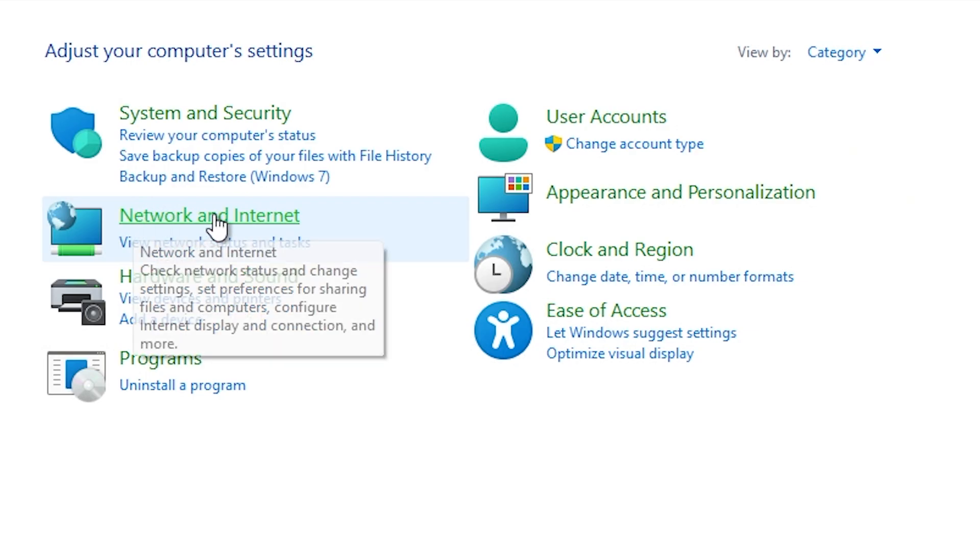
# - Open the Ethernet Status dialog via Network and Sharing Center
pyautogui.click(209, 215)
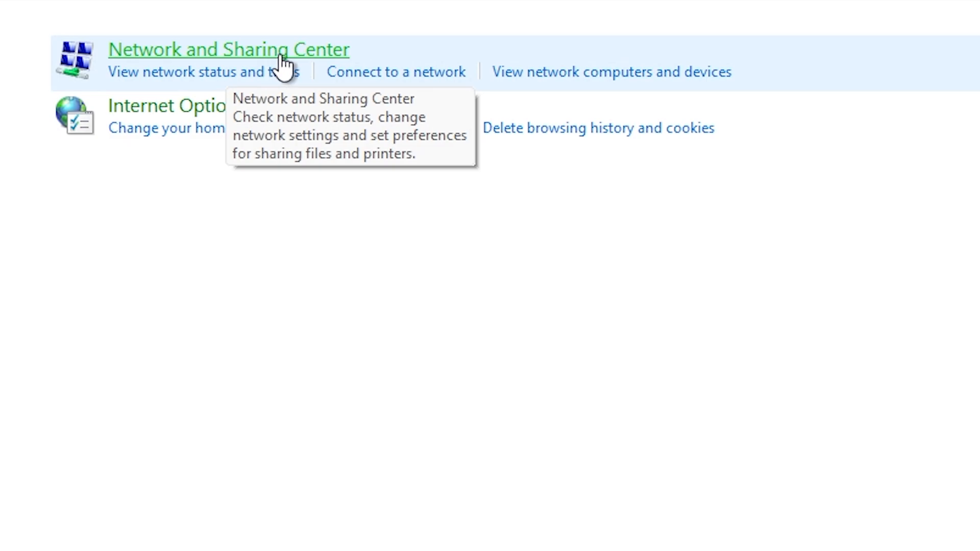
pyautogui.click(228, 49)
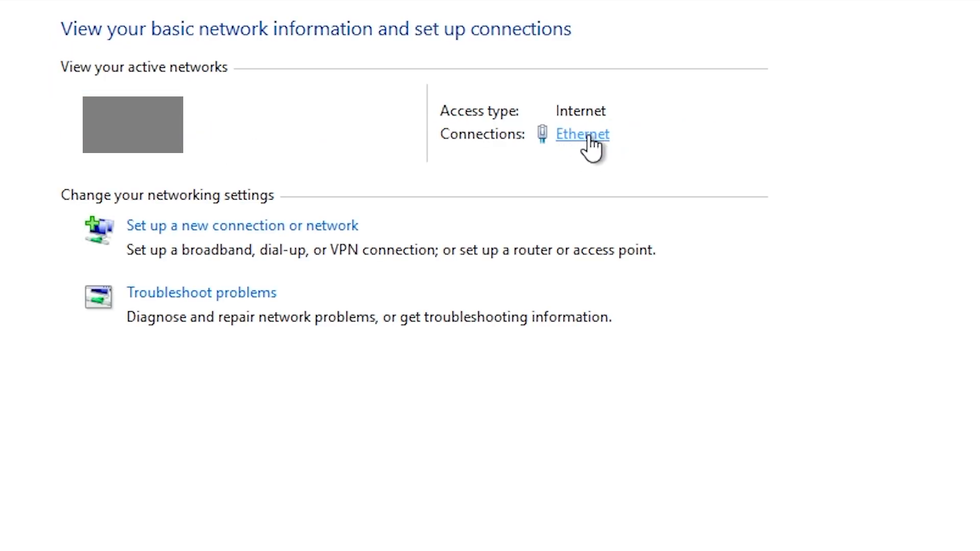
pyautogui.click(581, 133)
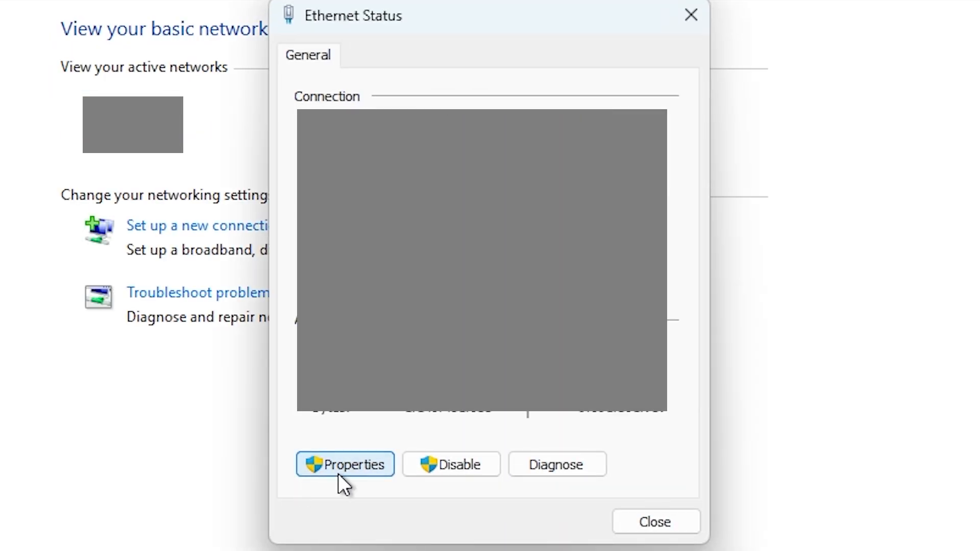
# - Set Ethernet IPv4 DNS manually to 8.8.8.8, alternate starting 8.8.4
pyautogui.click(345, 465)
pyautogui.write('8')
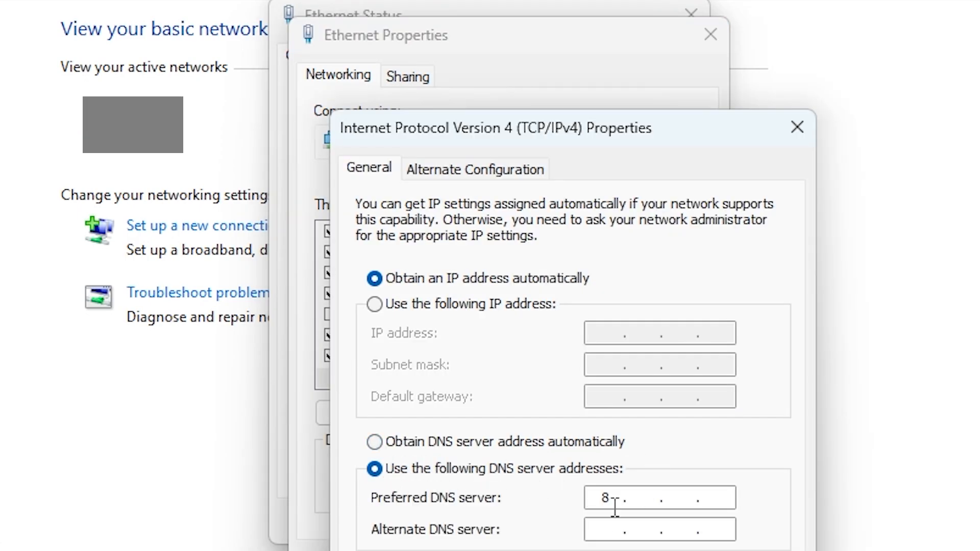
pyautogui.write('.8.8.8')
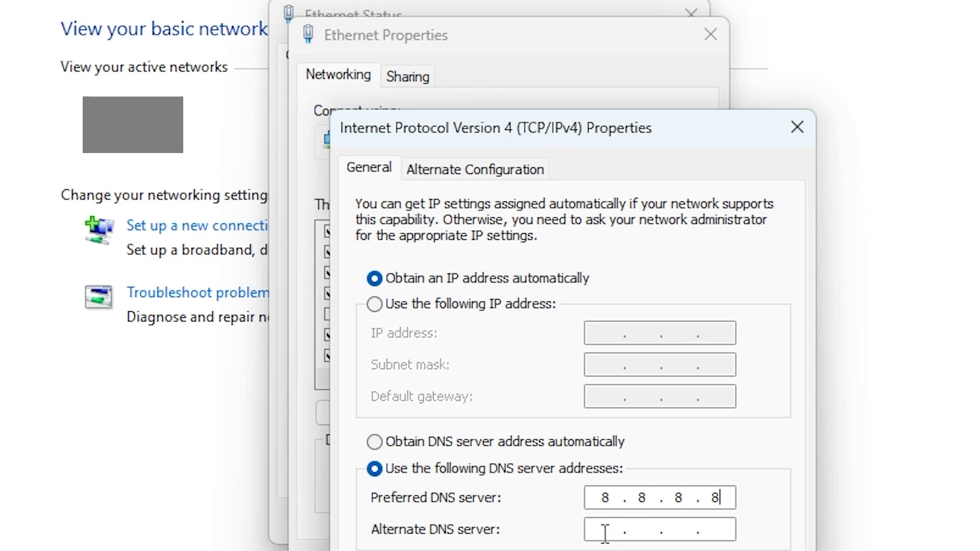
pyautogui.write('8.8.4.')
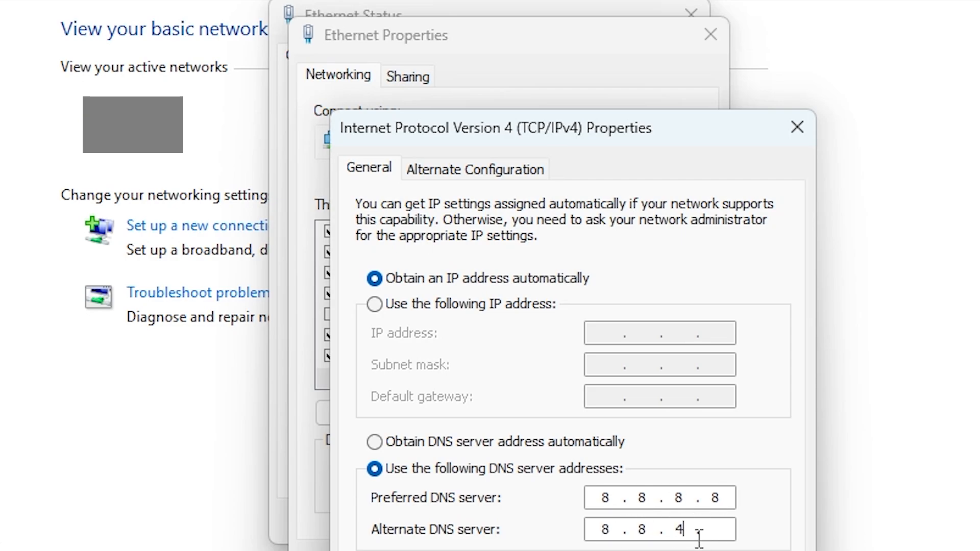